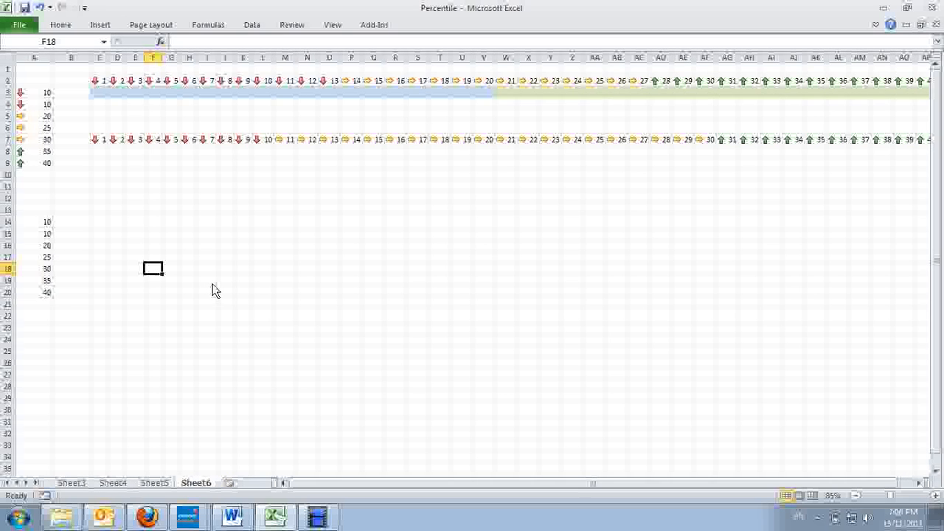
pyautogui.moveTo(71, 30)
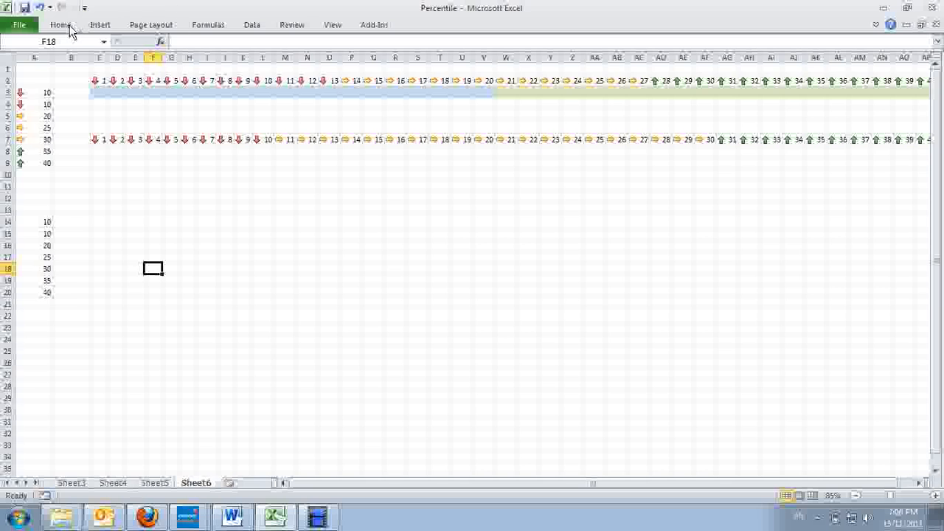
# Apply the 3 Arrows (Colored) icon set to the values in A14:A20
pyautogui.click(60, 24)
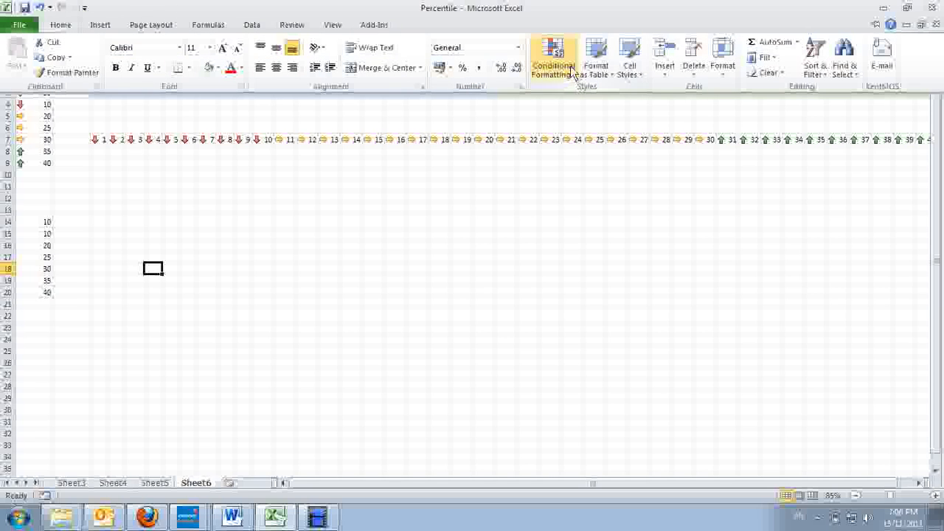
pyautogui.click(552, 58)
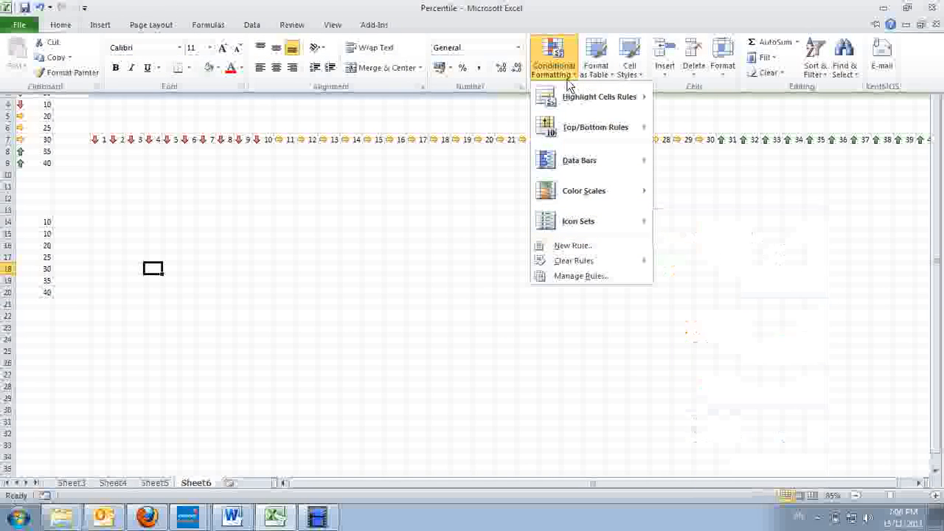
pyautogui.moveTo(578, 221)
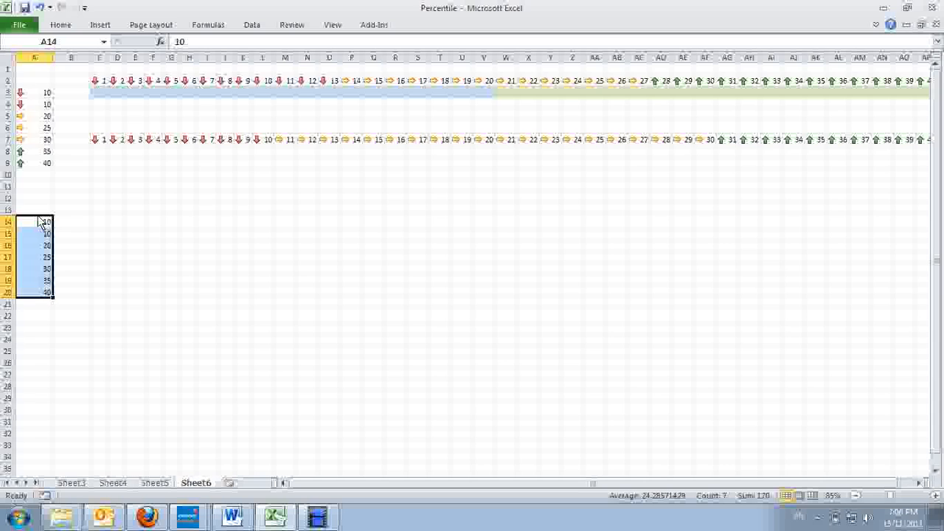
pyautogui.moveTo(37, 279)
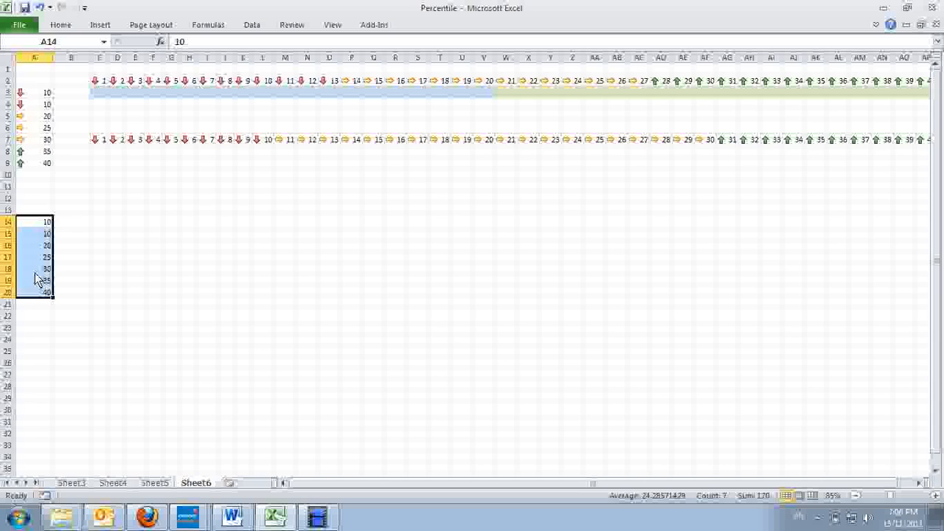
pyautogui.moveTo(40, 310)
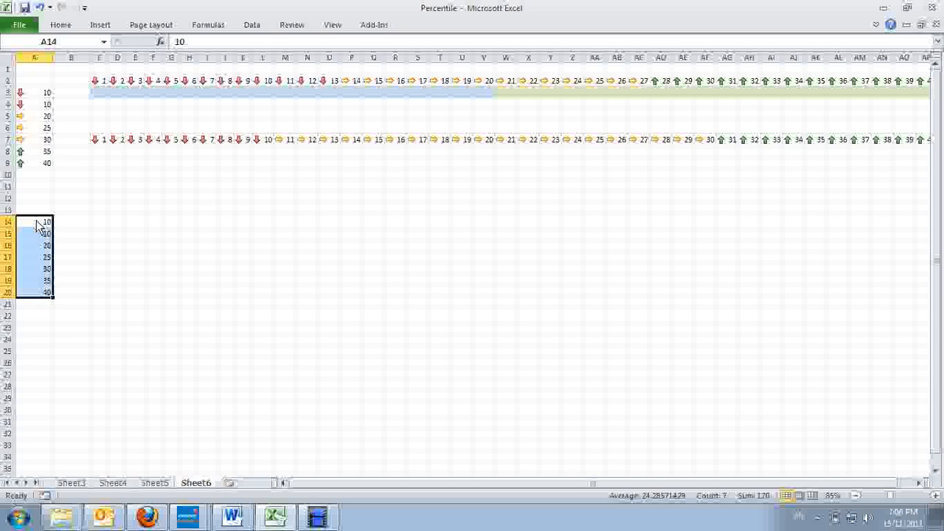
pyautogui.click(36, 221)
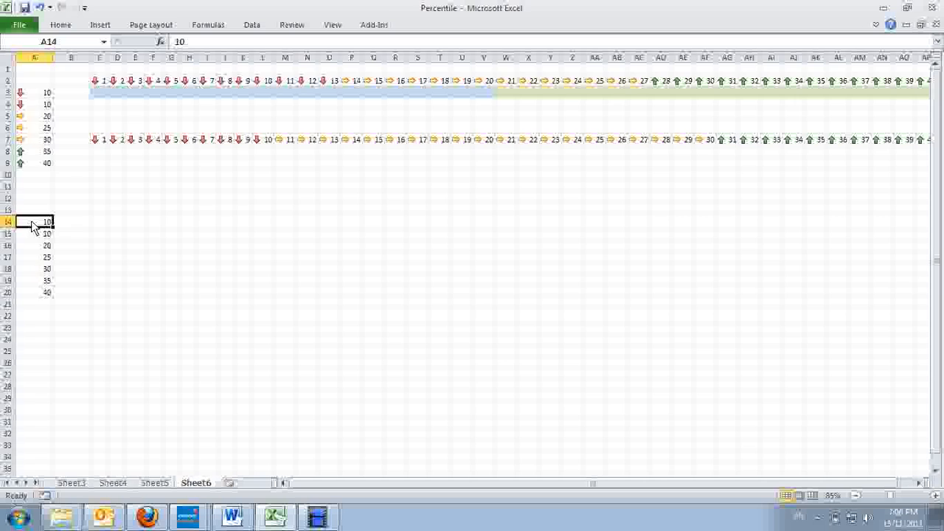
pyautogui.moveTo(31, 301)
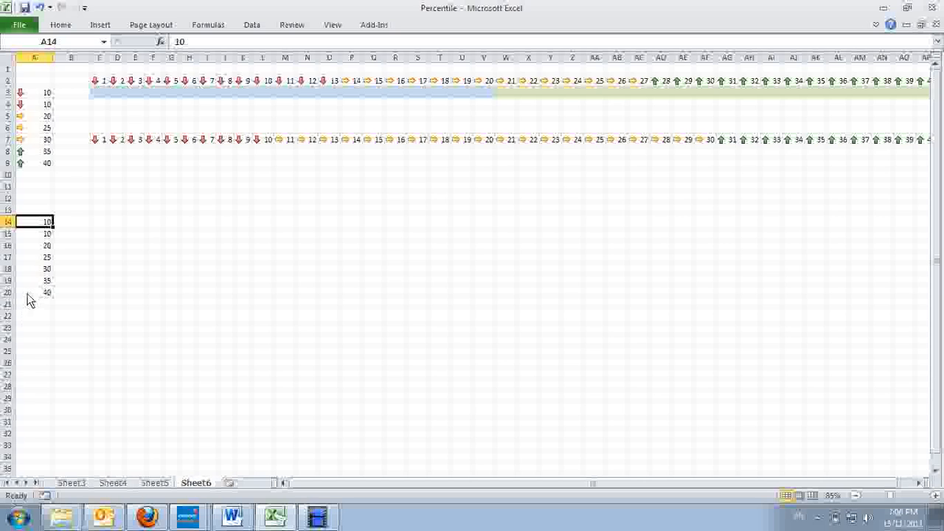
pyautogui.click(32, 292)
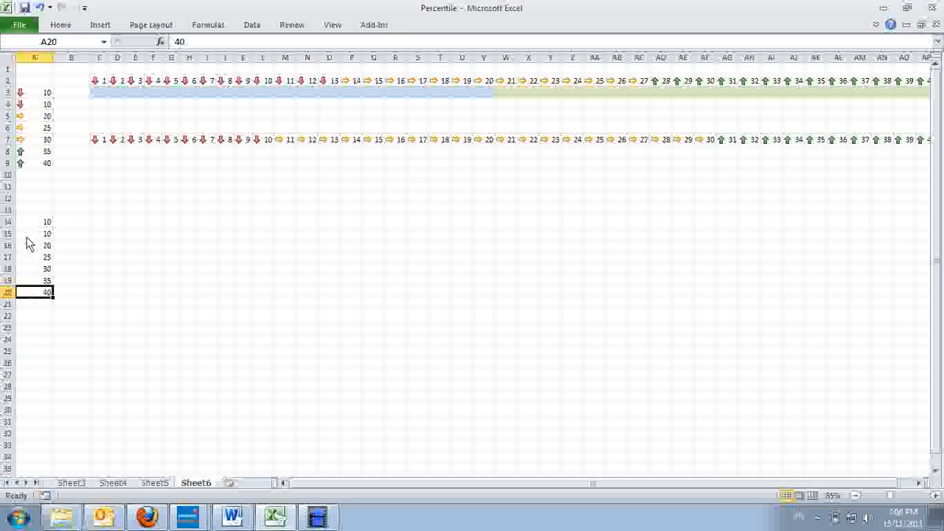
pyautogui.moveTo(48, 221); pyautogui.dragTo(47, 292)
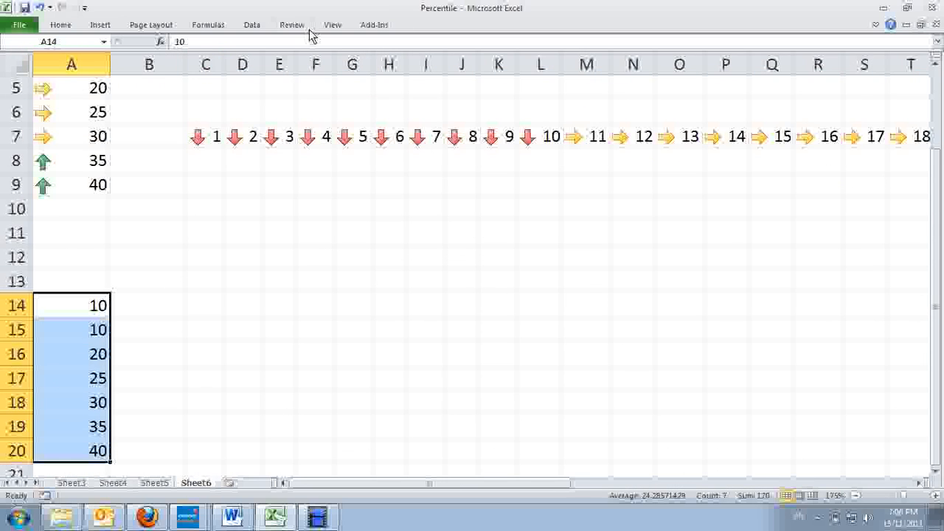
pyautogui.click(553, 58)
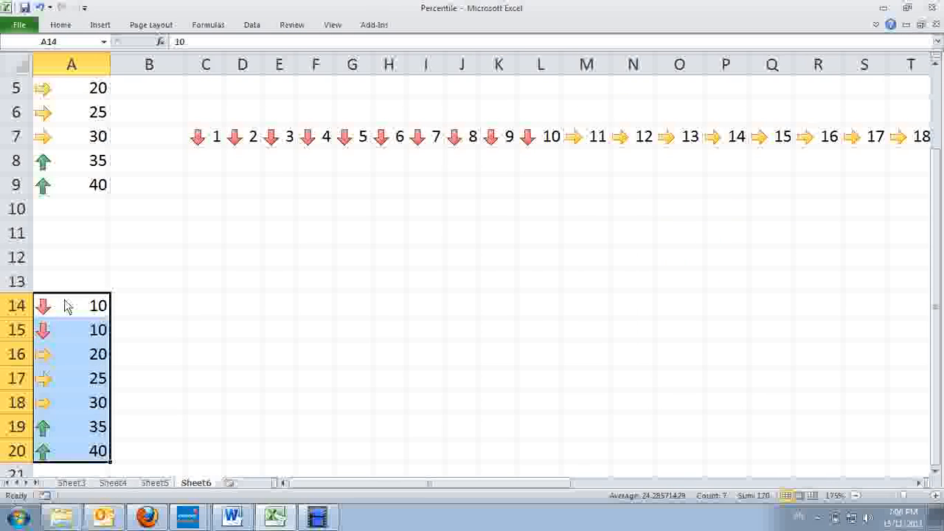
pyautogui.moveTo(61, 354)
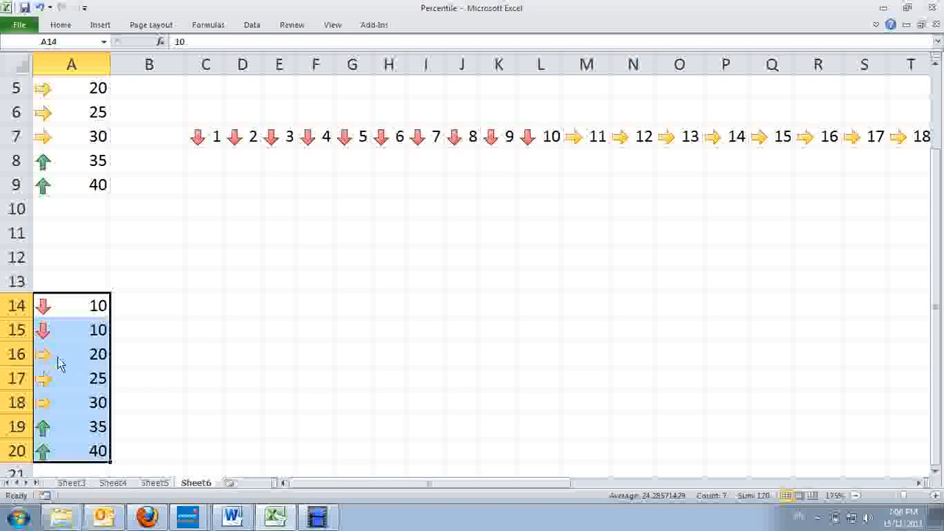
pyautogui.moveTo(65, 434)
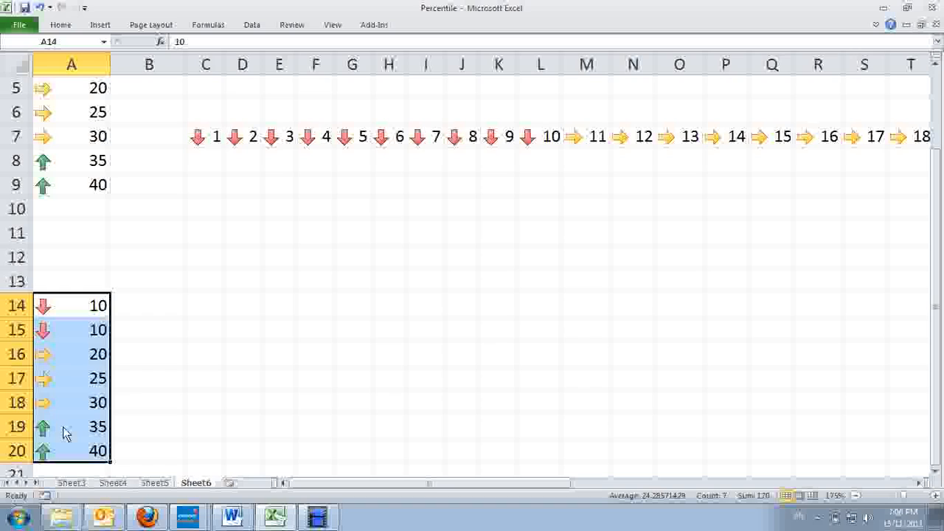
pyautogui.moveTo(68, 449)
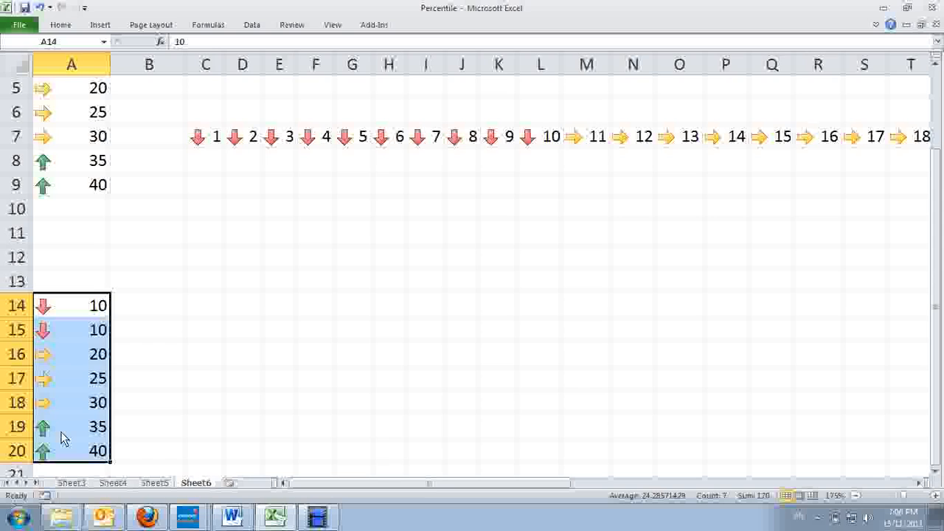
# Review the A14:A20 icon set rule in the Rules Manager, confirming its 67/33 percent thresholds
pyautogui.click(60, 24)
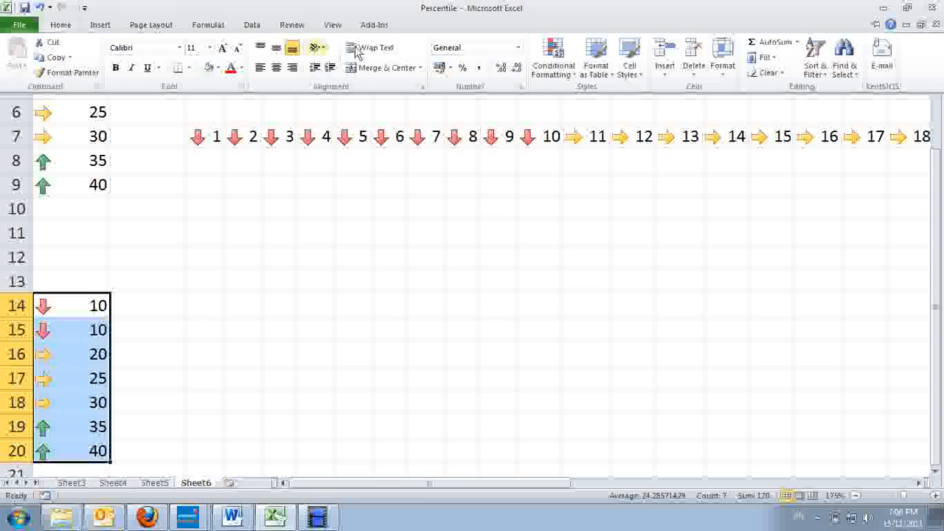
pyautogui.click(552, 57)
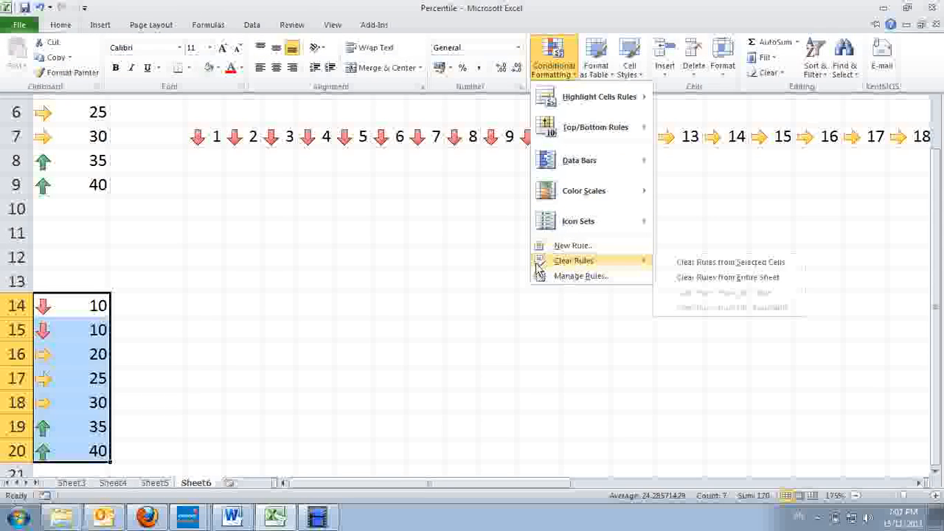
pyautogui.moveTo(582, 276)
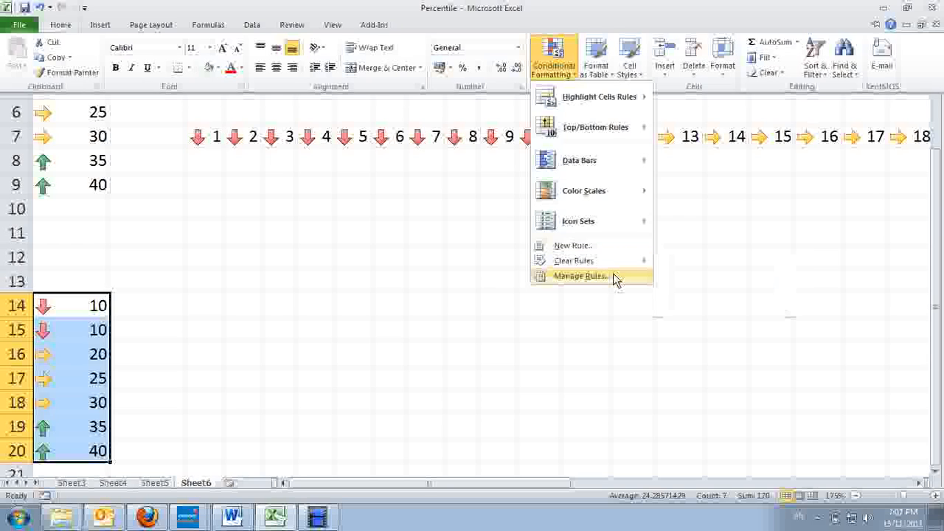
pyautogui.click(580, 276)
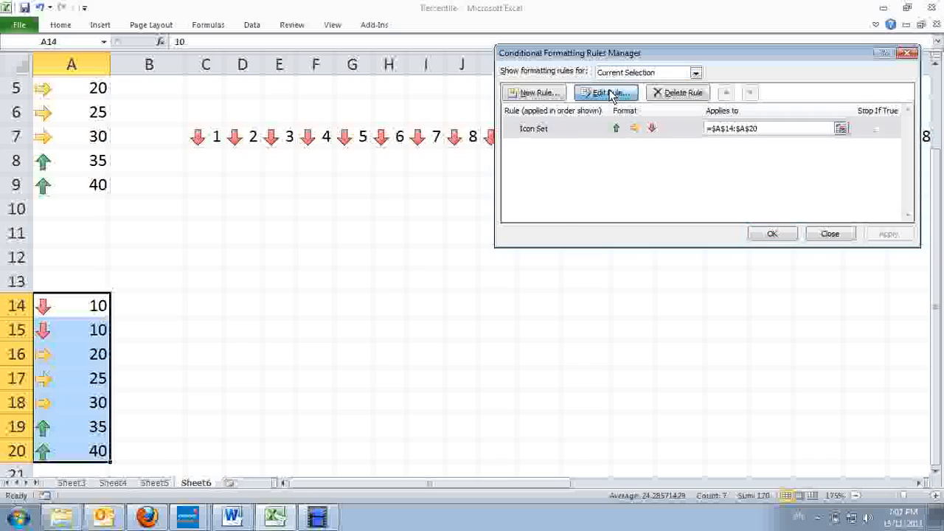
pyautogui.click(605, 91)
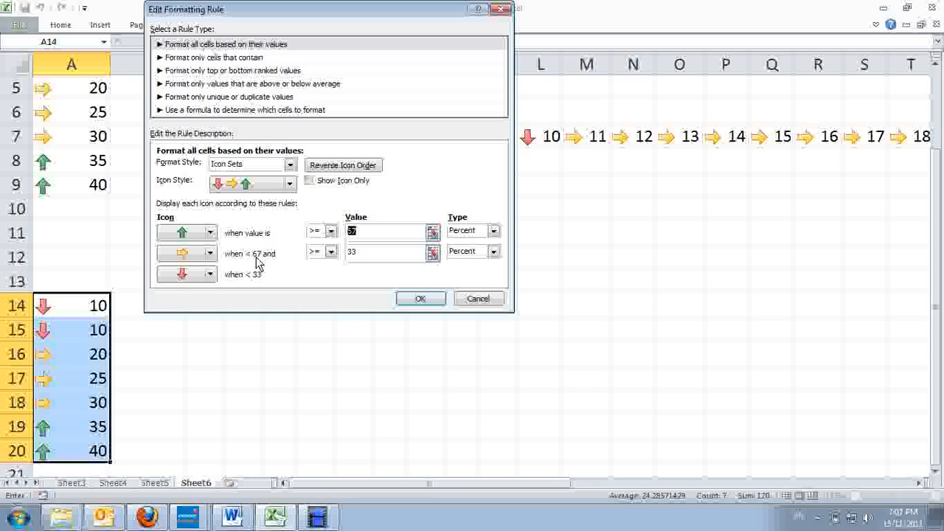
pyautogui.moveTo(258, 263)
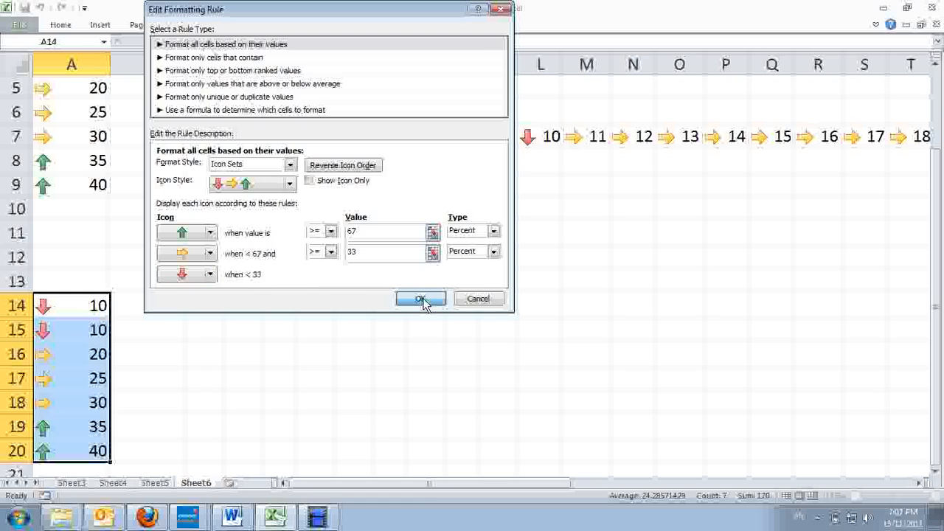
pyautogui.click(421, 298)
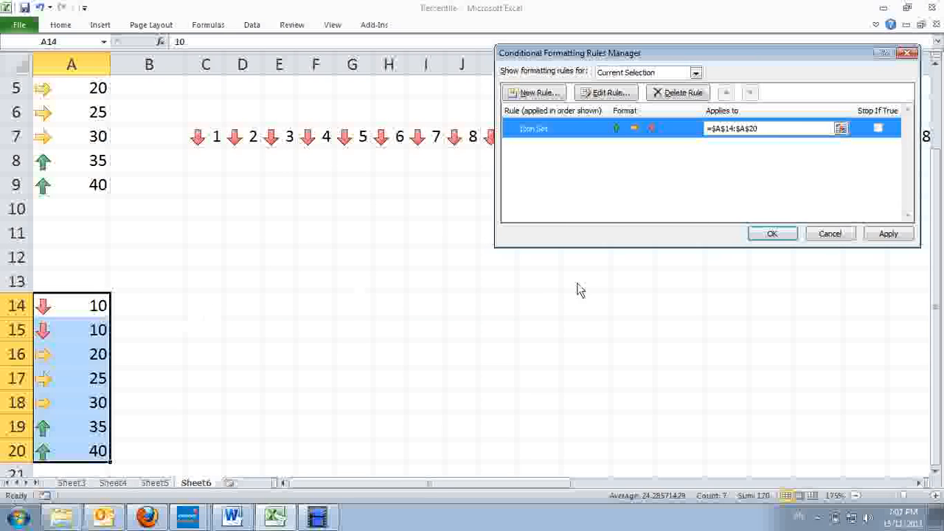
# Close the Rules Manager and enter 1 and 2 in row 13 to seed the 1–40 series
pyautogui.click(773, 234)
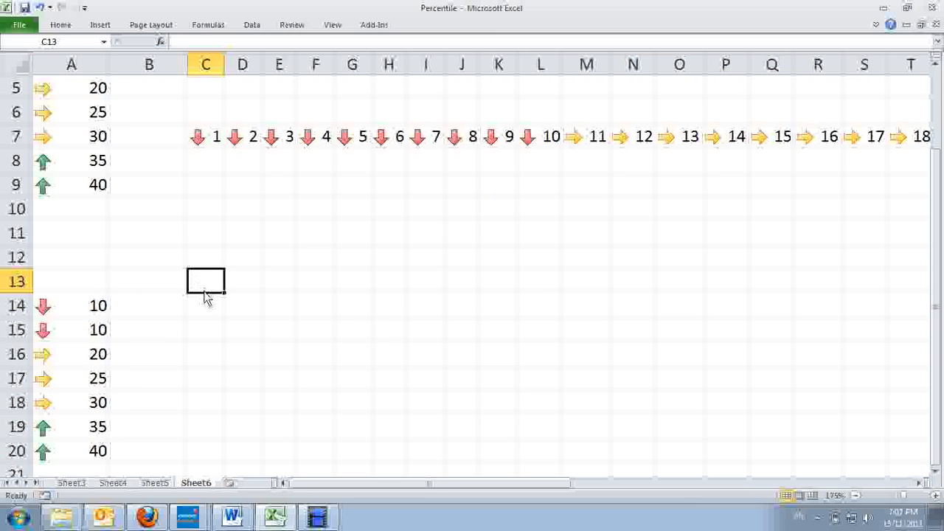
pyautogui.write('1')
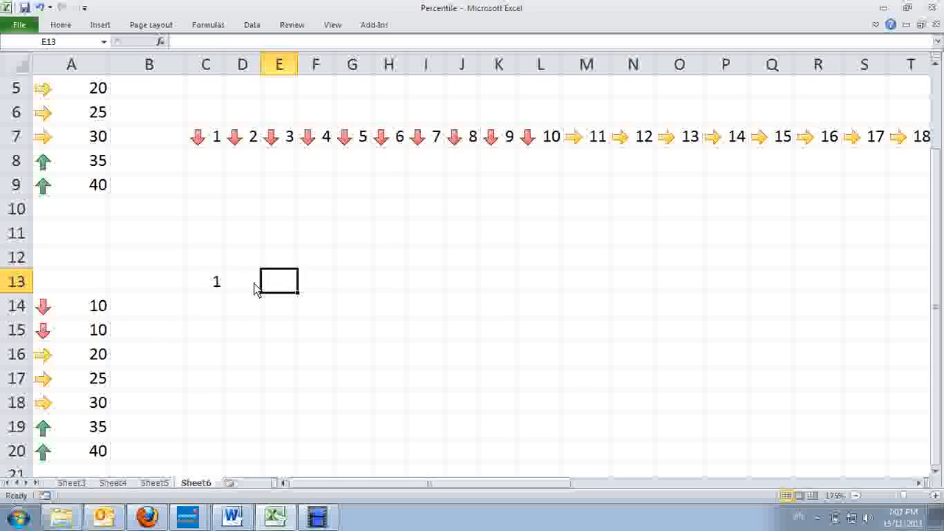
pyautogui.write('2')
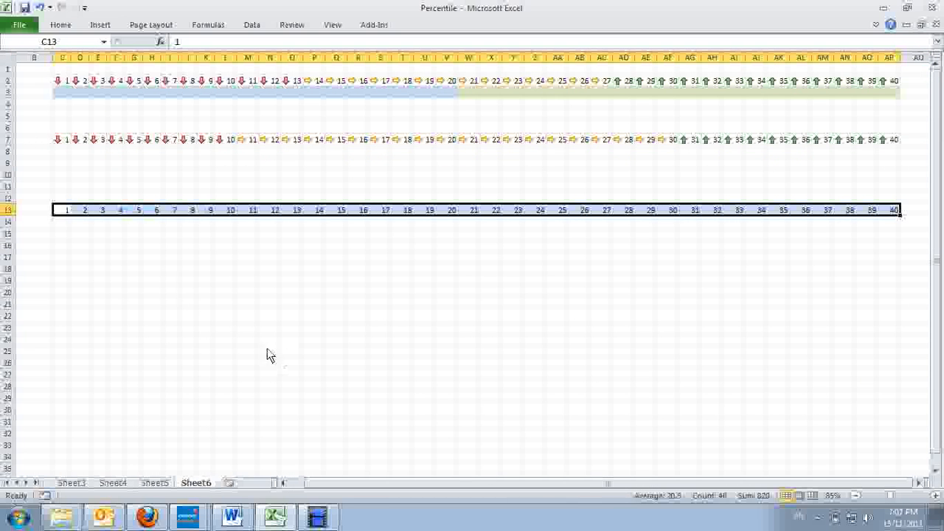
pyautogui.moveTo(891, 212)
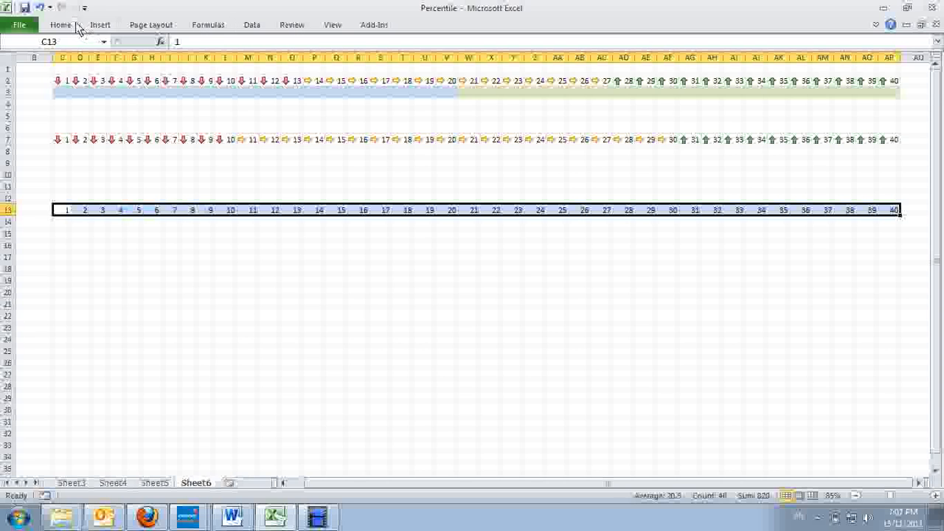
# Copy the arrow icon set from the row above onto C13:AP13 with Format Painter
pyautogui.click(554, 59)
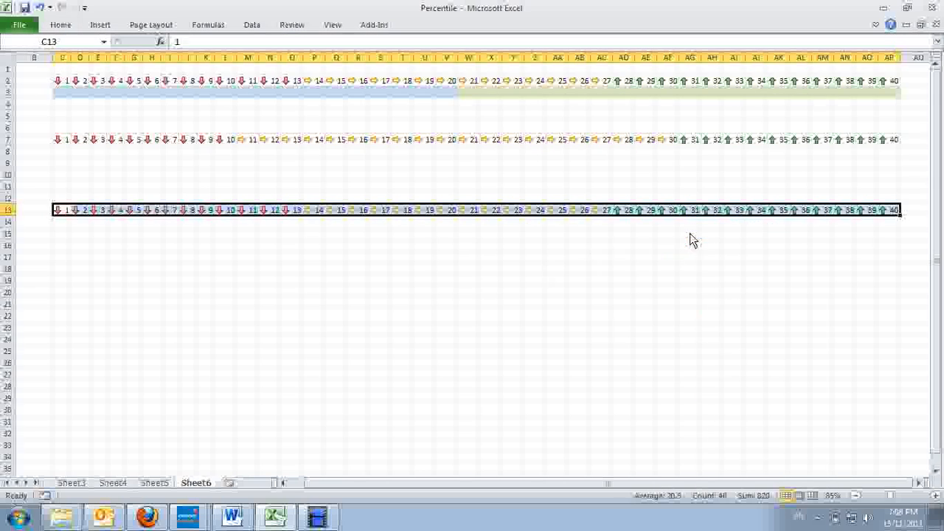
pyautogui.moveTo(58, 209); pyautogui.dragTo(135, 209)
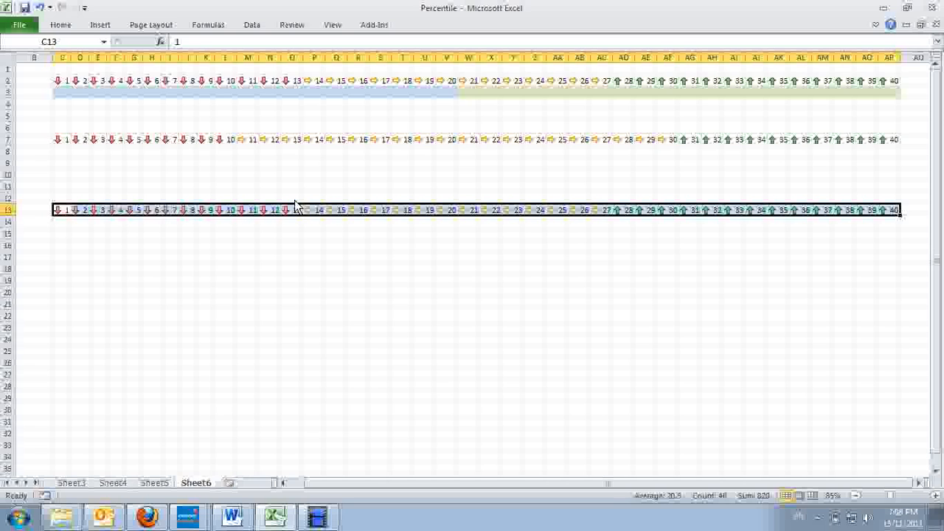
pyautogui.moveTo(297, 215)
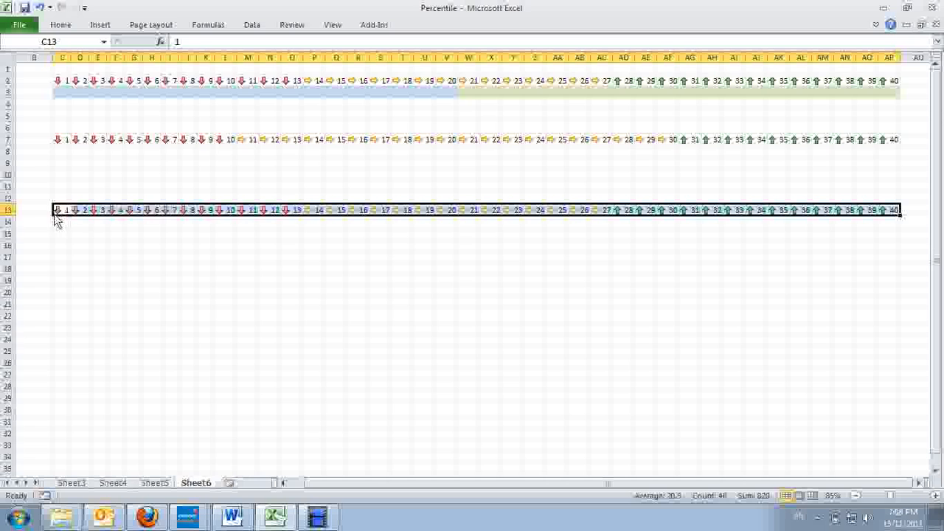
pyautogui.moveTo(316, 215)
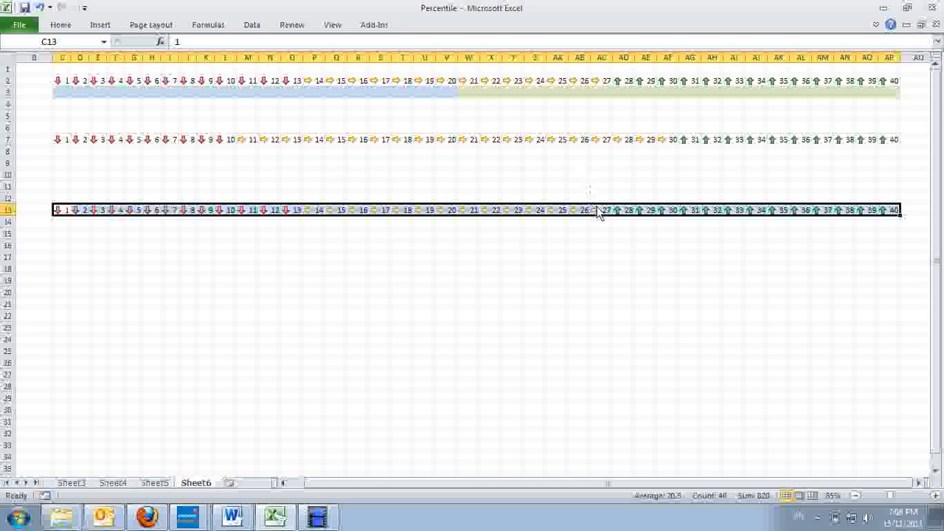
pyautogui.moveTo(618, 218)
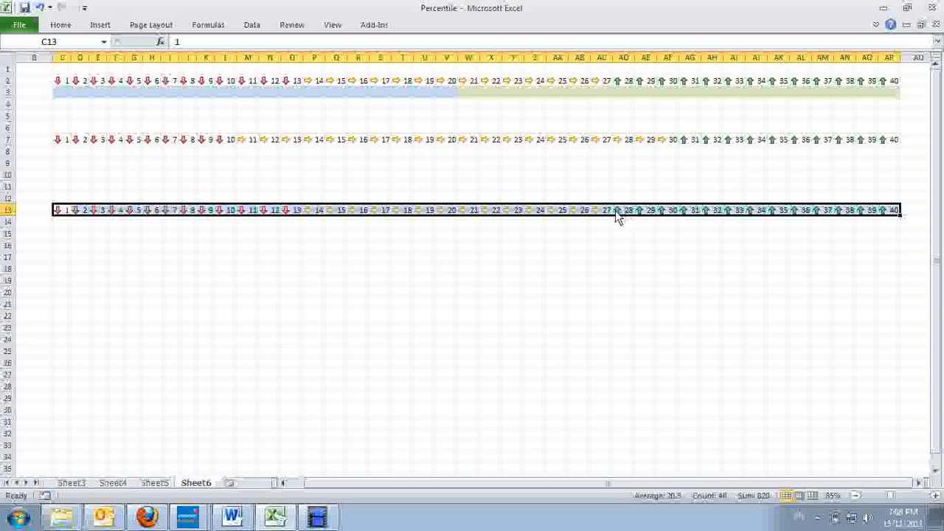
pyautogui.moveTo(641, 204)
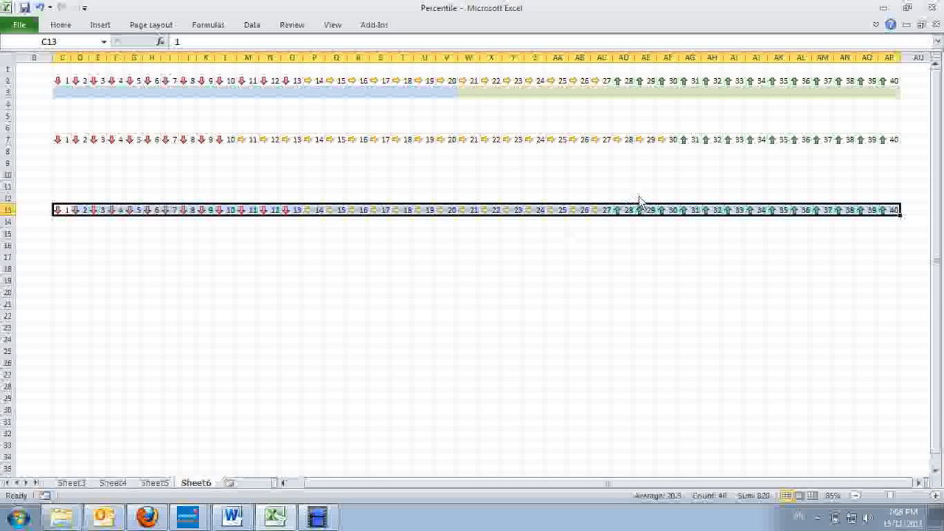
pyautogui.moveTo(844, 186)
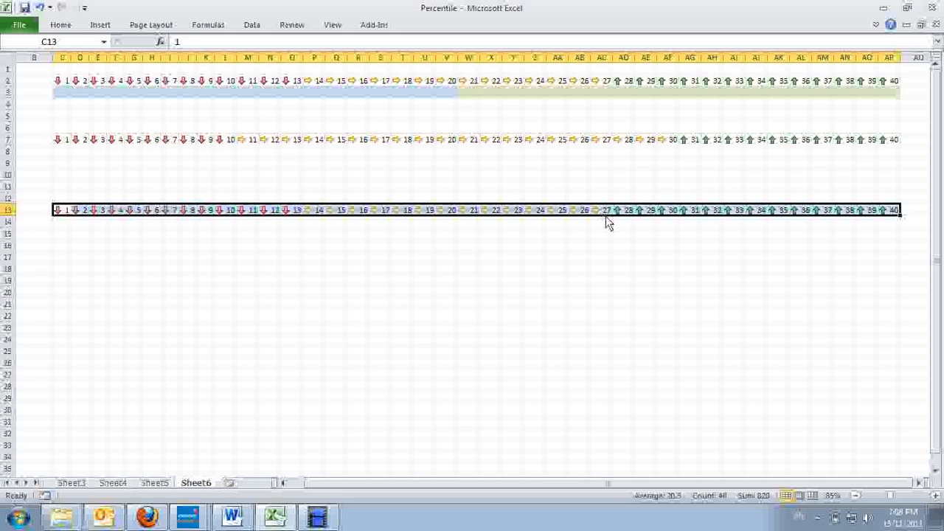
pyautogui.moveTo(303, 288)
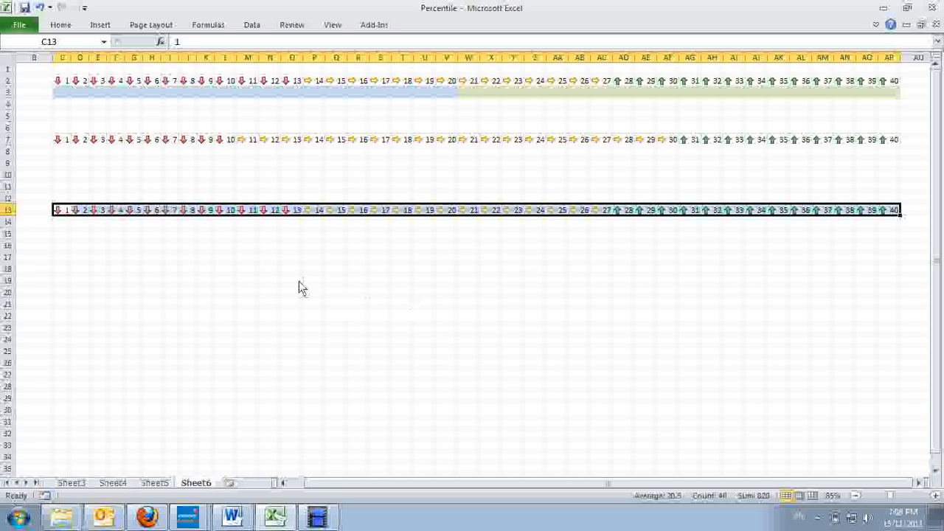
pyautogui.moveTo(68, 268)
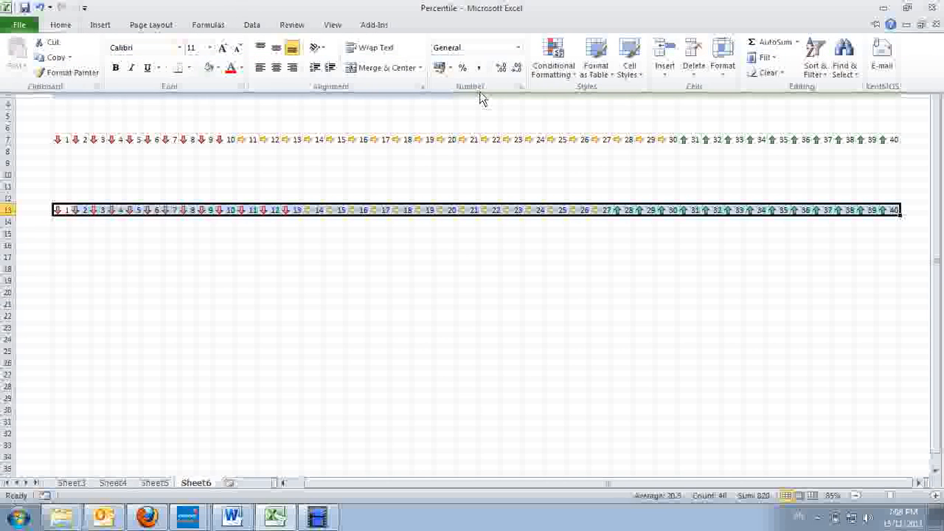
# Fill C14:V14 orange beneath the values 1–20
pyautogui.click(554, 57)
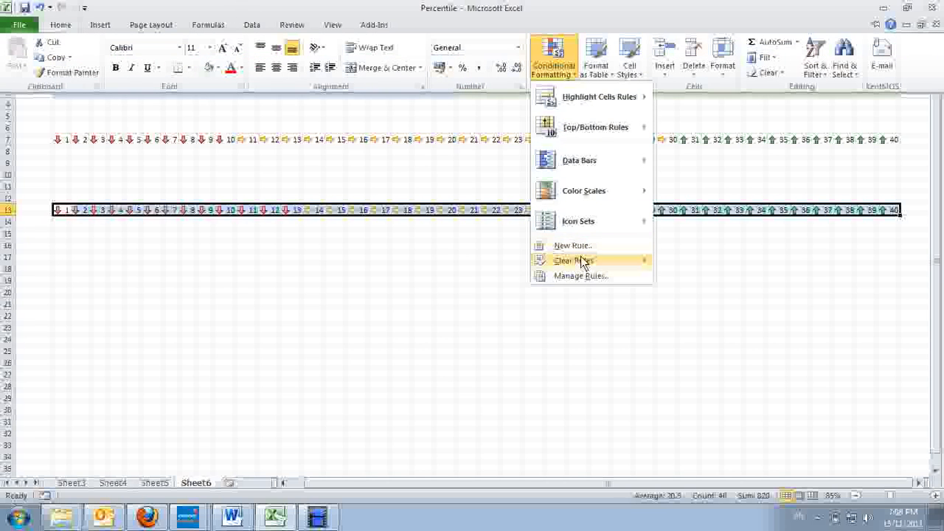
pyautogui.moveTo(574, 259)
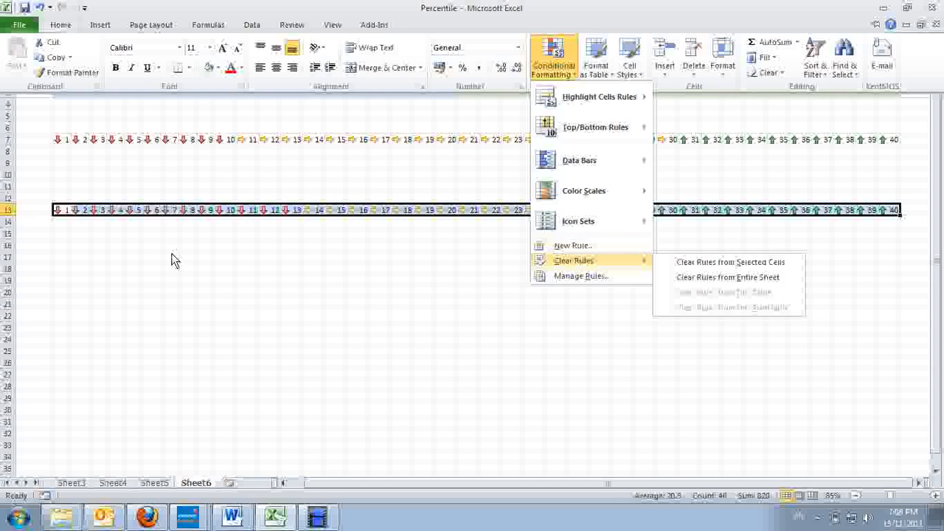
pyautogui.click(729, 263)
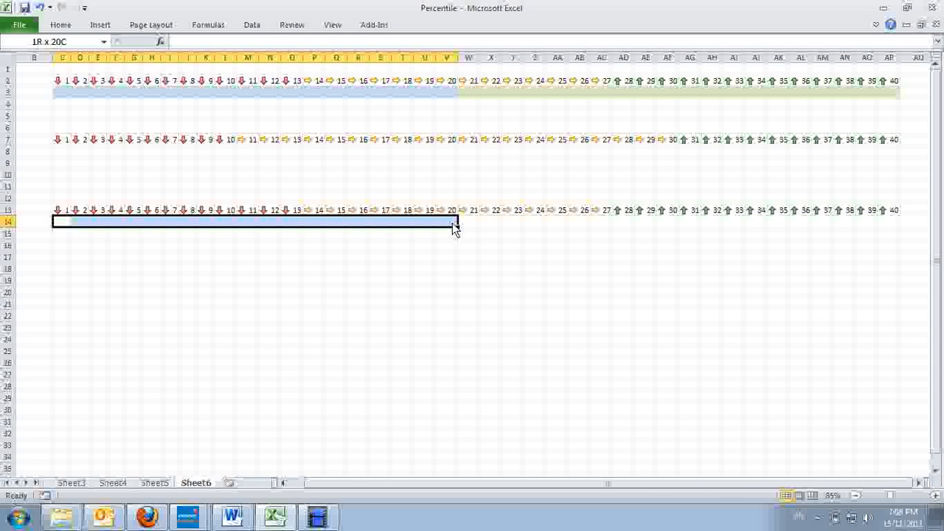
pyautogui.click(454, 222)
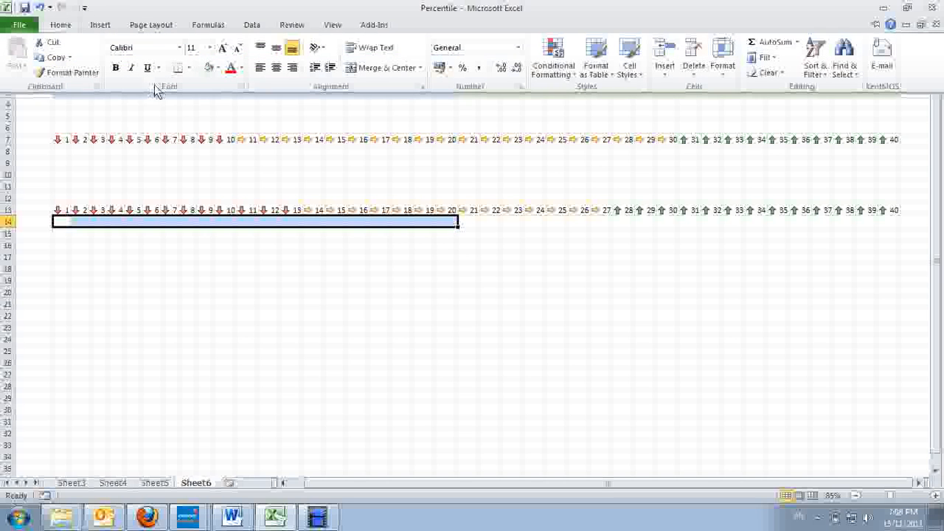
pyautogui.click(218, 68)
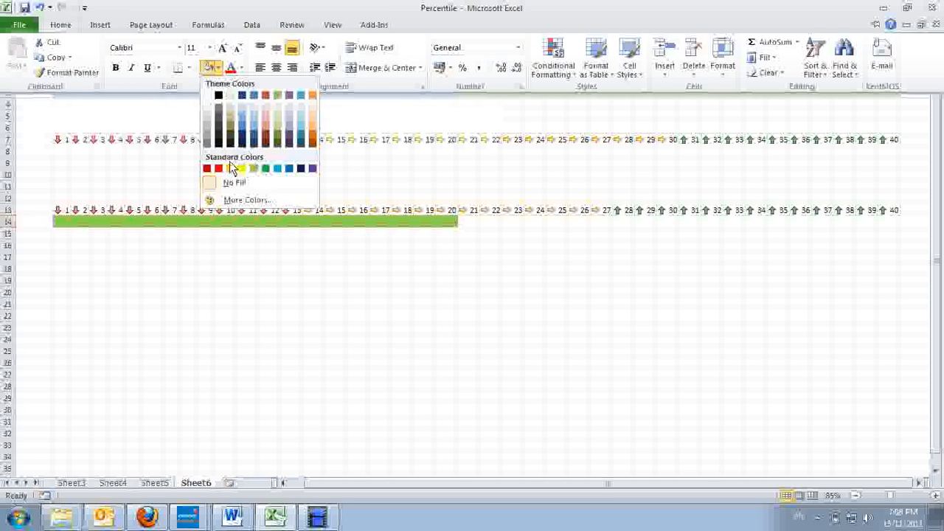
pyautogui.click(242, 169)
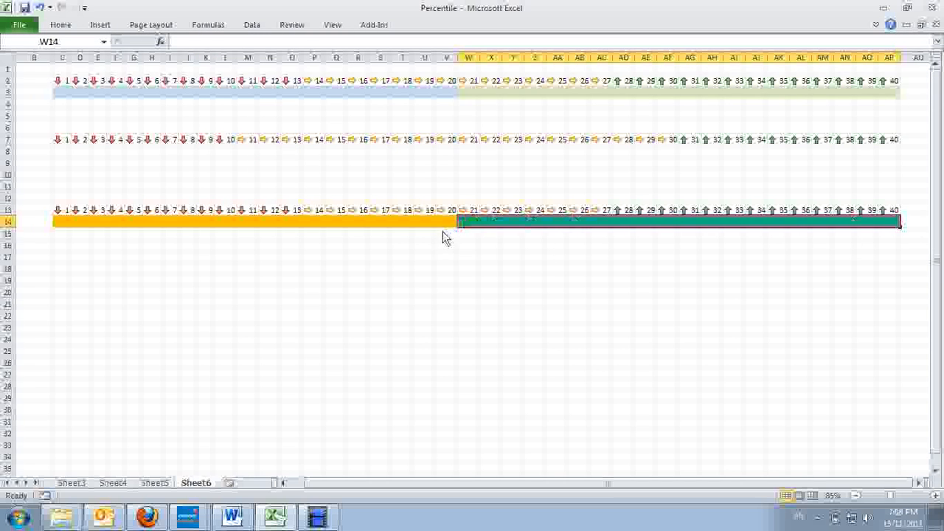
pyautogui.moveTo(454, 234)
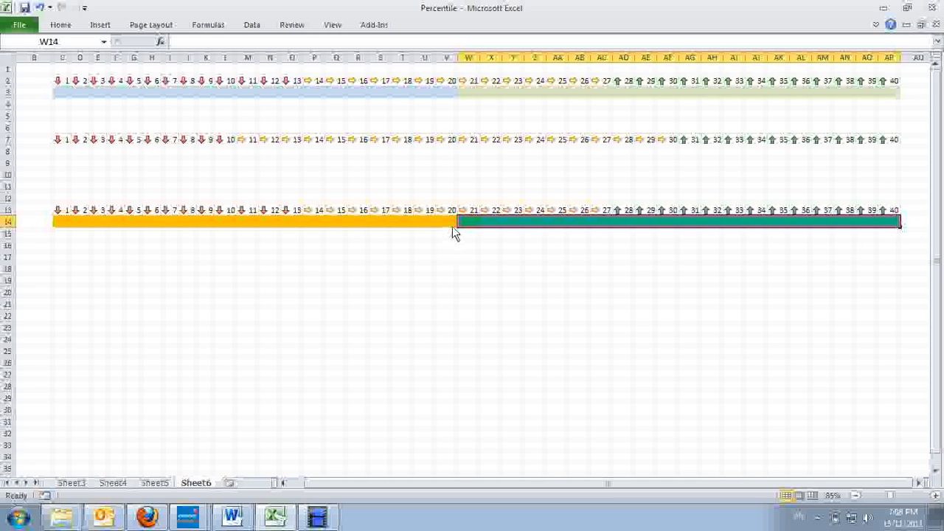
pyautogui.moveTo(899, 235)
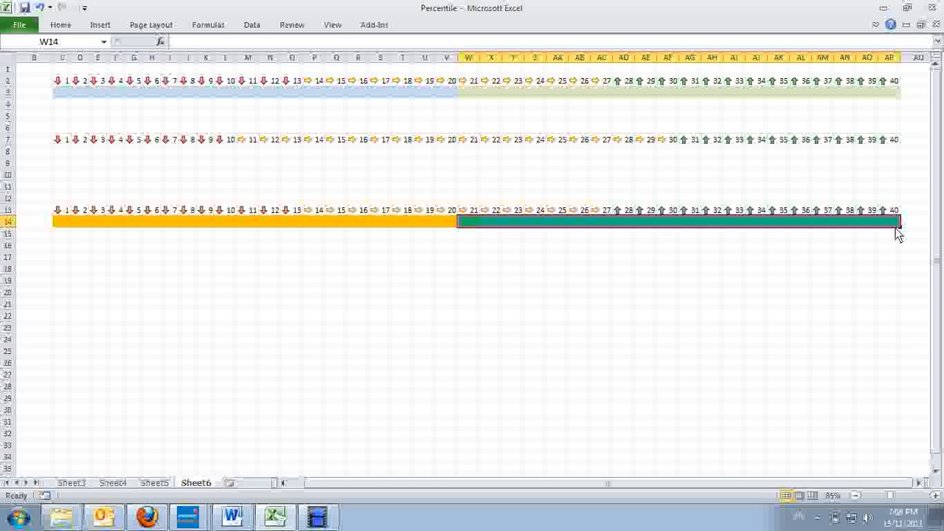
pyautogui.moveTo(472, 229)
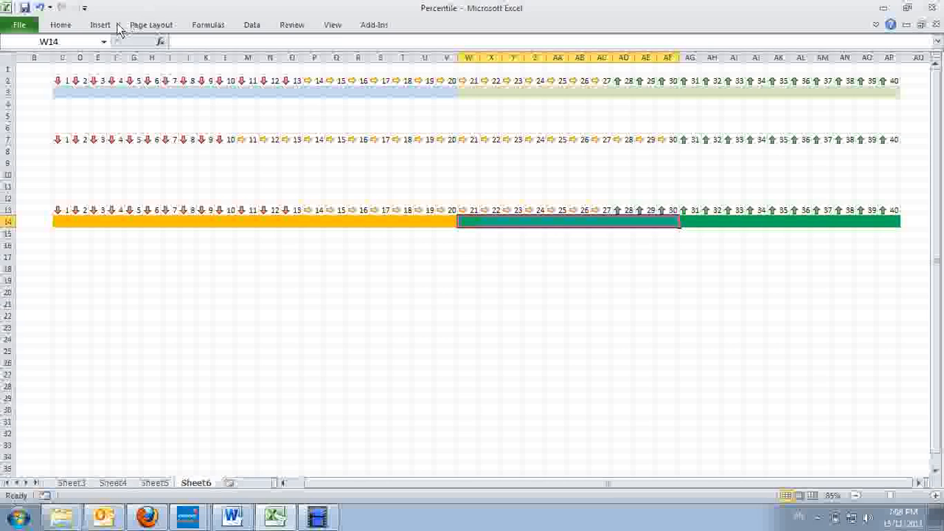
# Fill W14:AF14 light green beneath the values 21–30
pyautogui.click(219, 68)
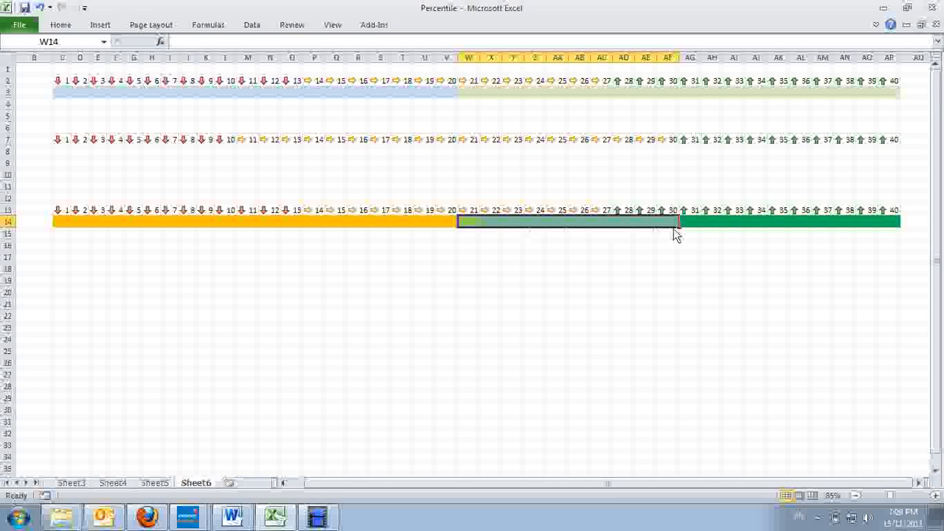
pyautogui.click(691, 221)
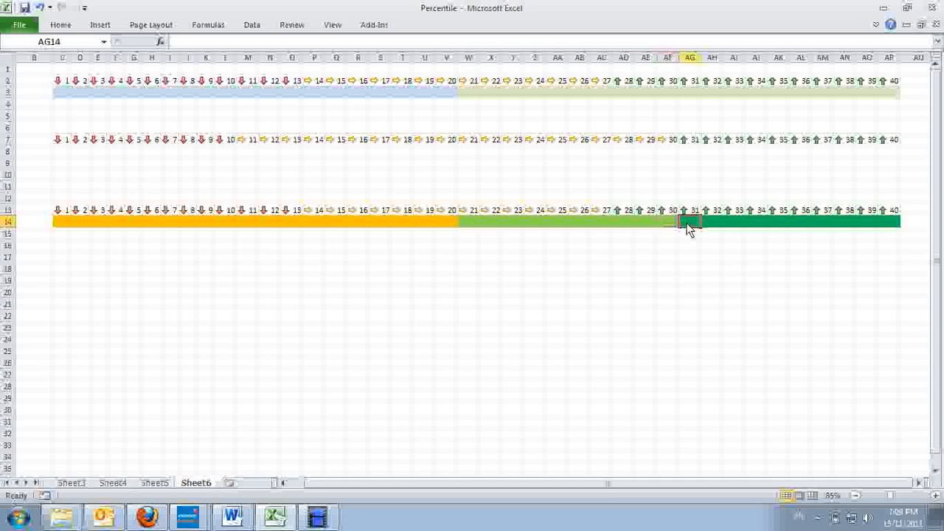
pyautogui.click(667, 222)
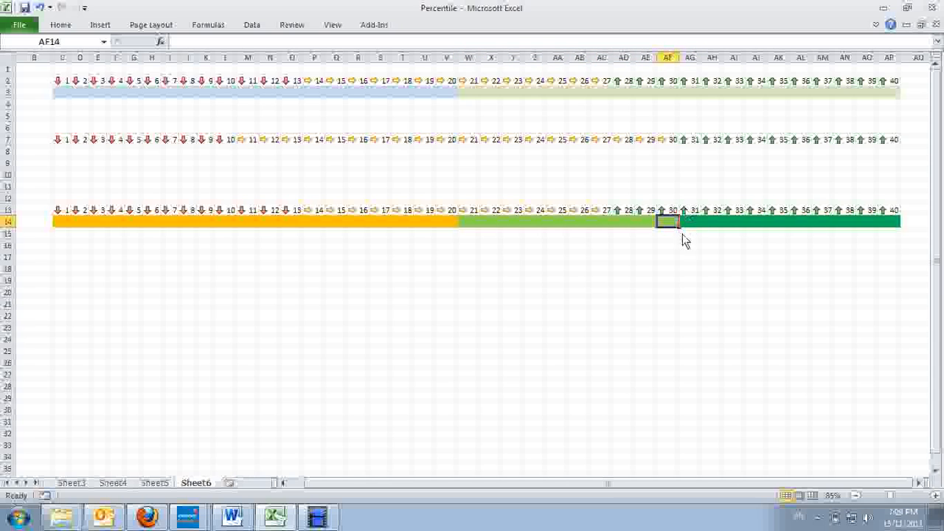
pyautogui.moveTo(618, 218)
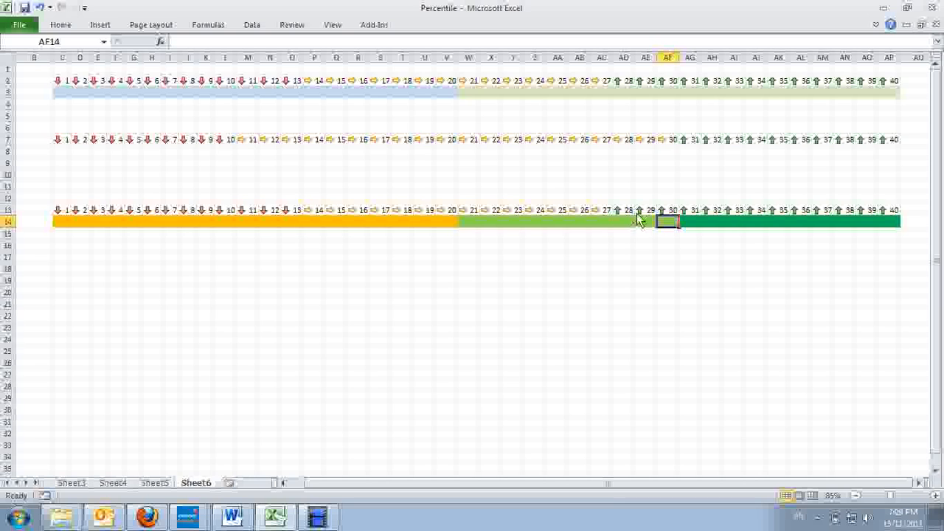
pyautogui.moveTo(606, 214)
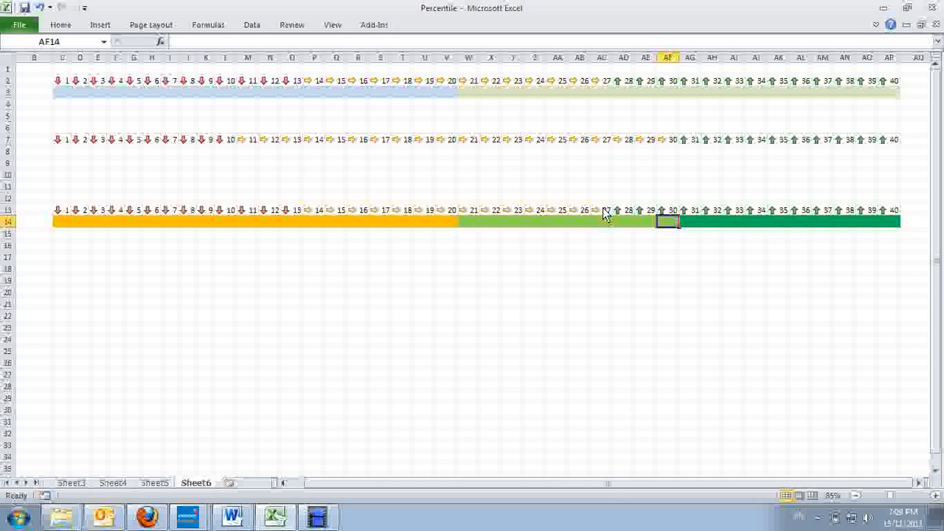
pyautogui.moveTo(599, 219)
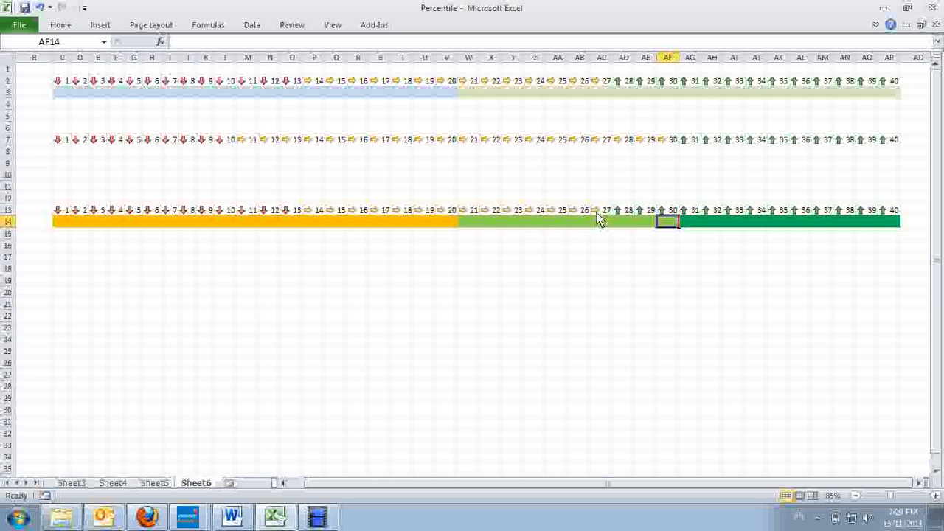
pyautogui.moveTo(693, 218)
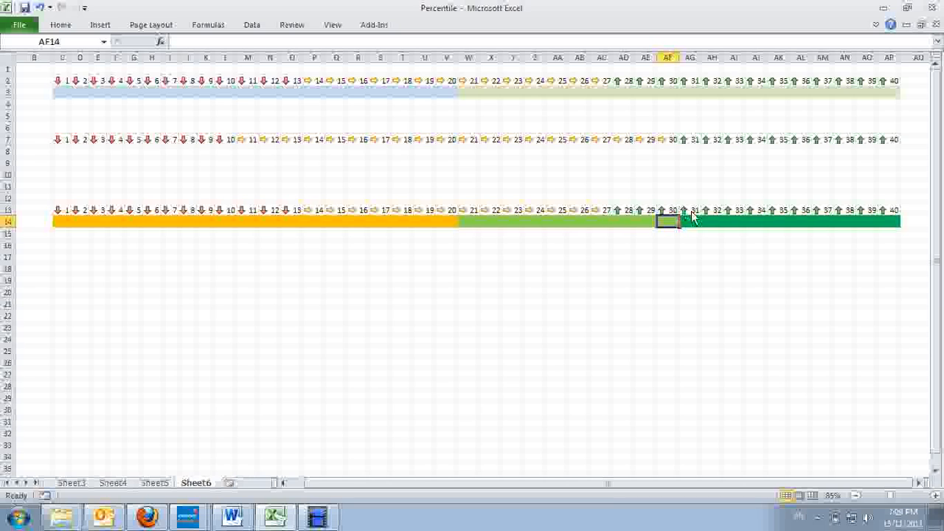
pyautogui.moveTo(720, 216)
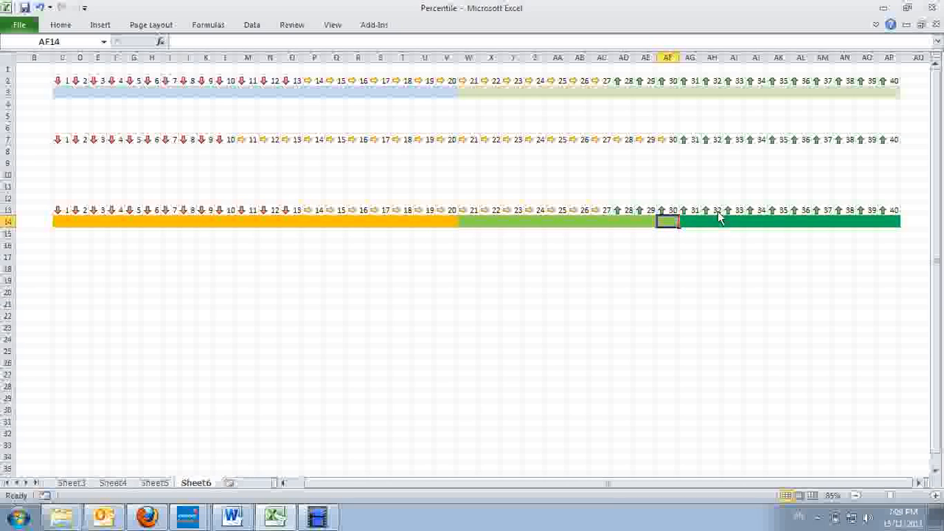
# Fill M14:V14 blue beneath 11–20, then select the whole 1–40 arrow row
pyautogui.click(62, 209)
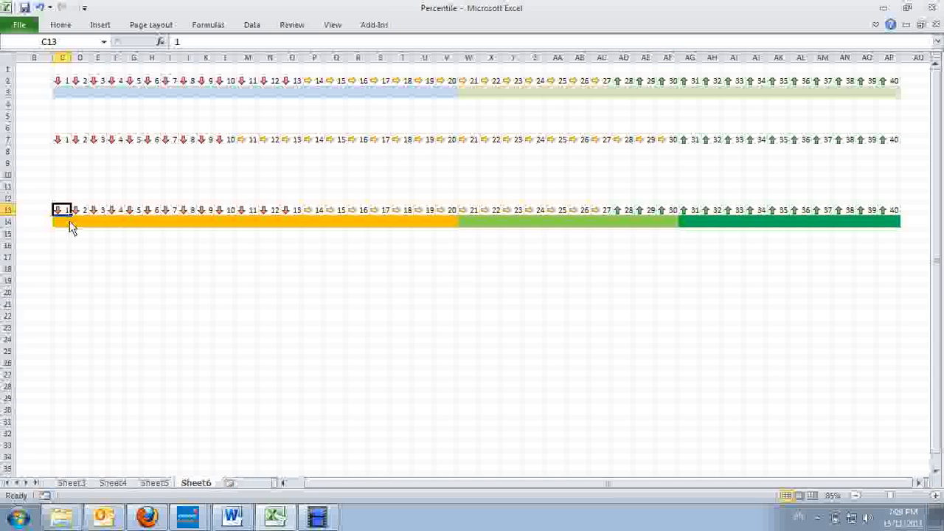
pyautogui.moveTo(62, 210); pyautogui.dragTo(446, 221)
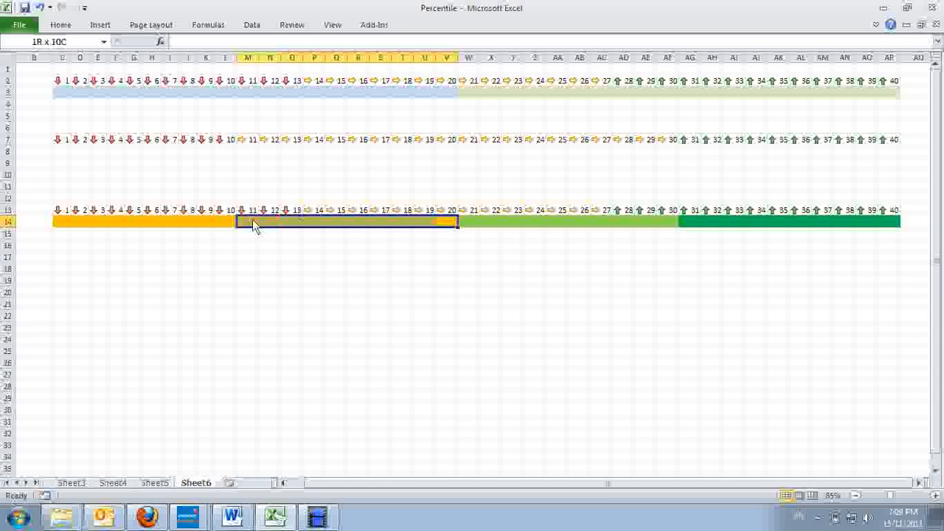
pyautogui.click(61, 24)
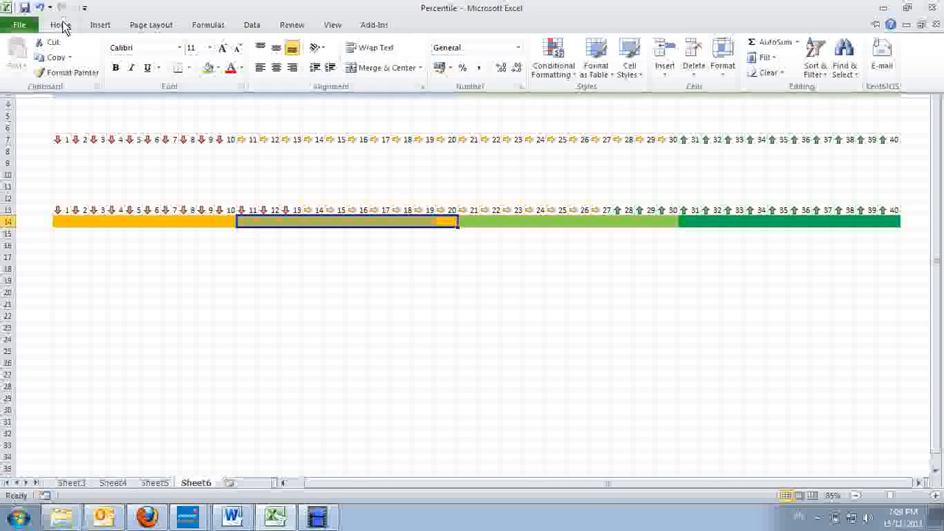
pyautogui.click(210, 68)
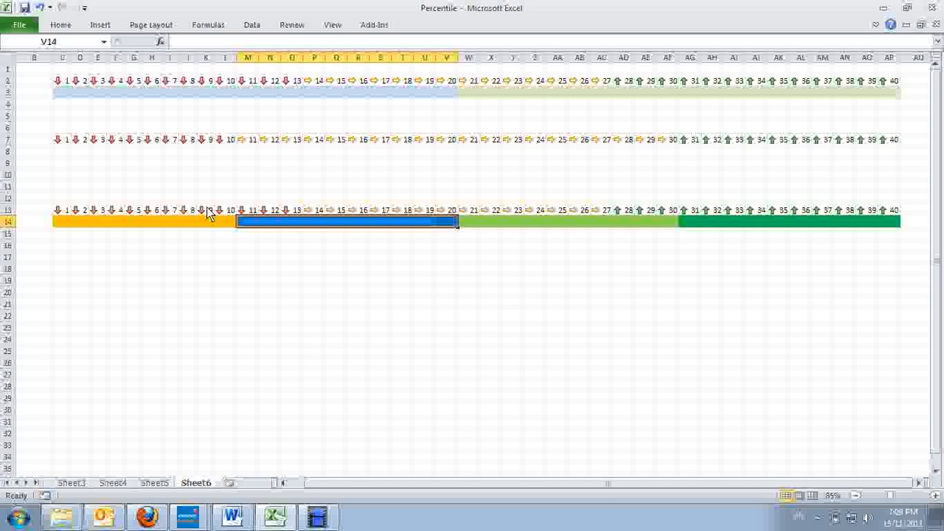
pyautogui.click(62, 209)
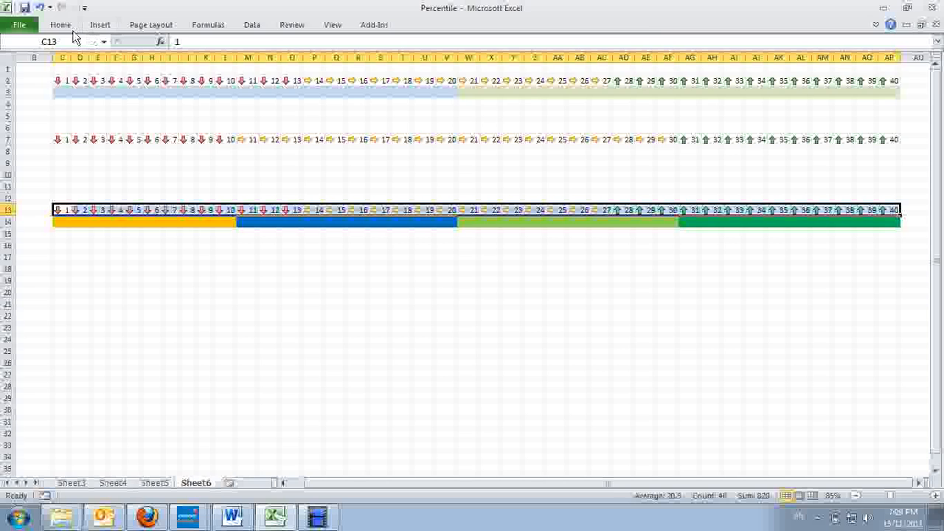
# Edit the row 13 icon set rule to use 75 and 25 percent thresholds
pyautogui.click(553, 56)
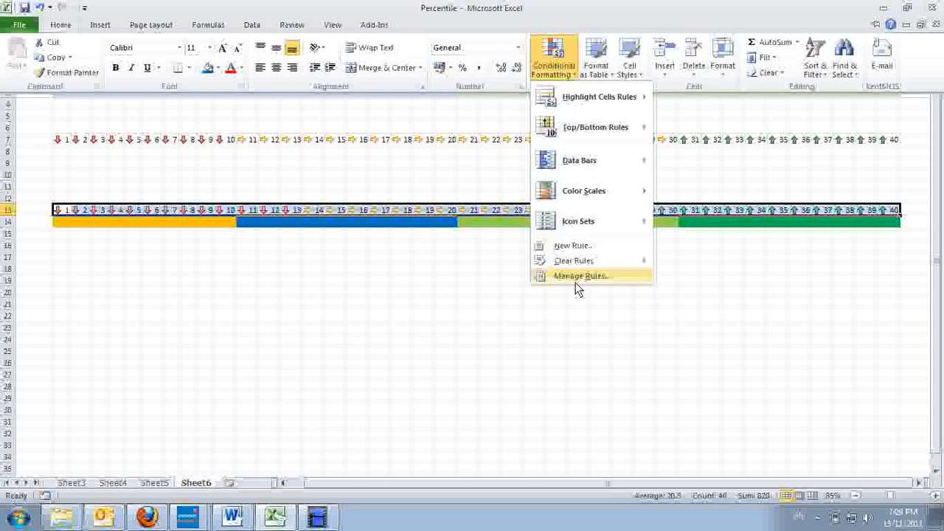
pyautogui.click(581, 276)
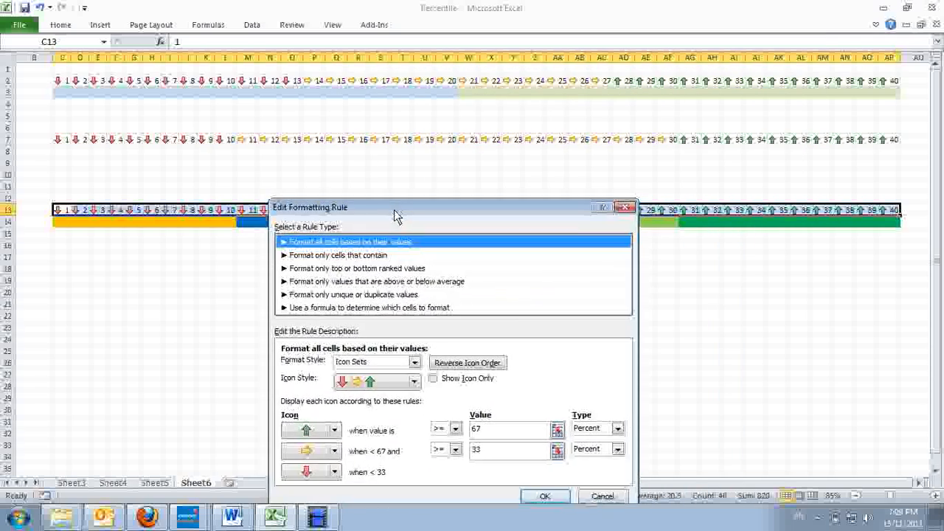
pyautogui.moveTo(398, 207); pyautogui.dragTo(484, 248)
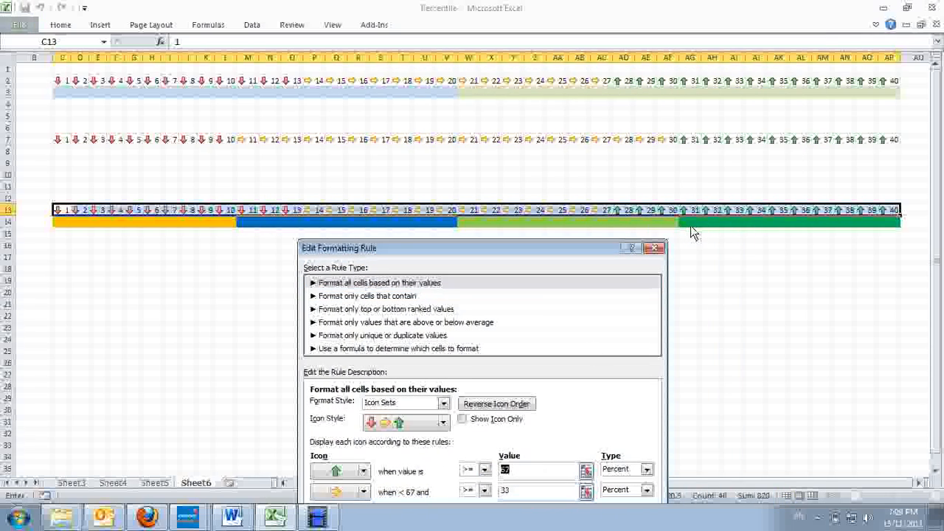
pyautogui.write('75')
pyautogui.click(538, 490)
pyautogui.write('25')
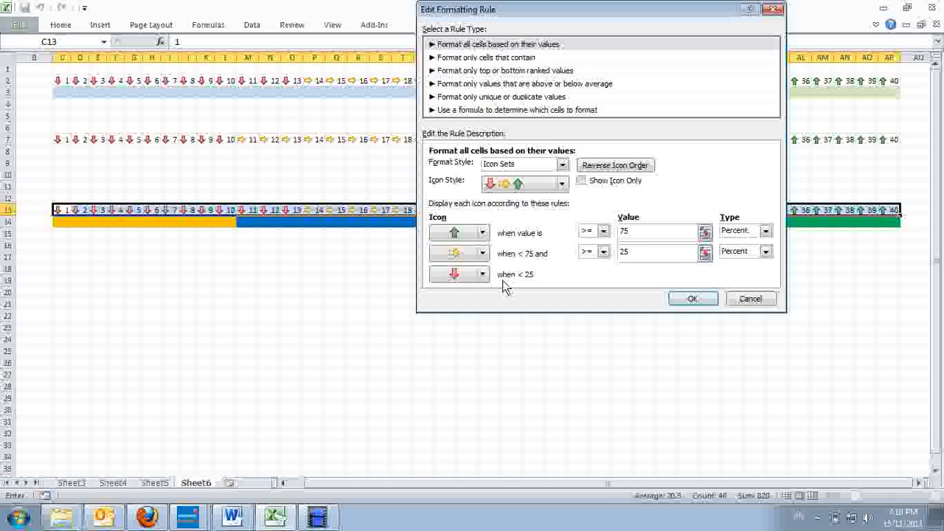
pyautogui.moveTo(540, 286)
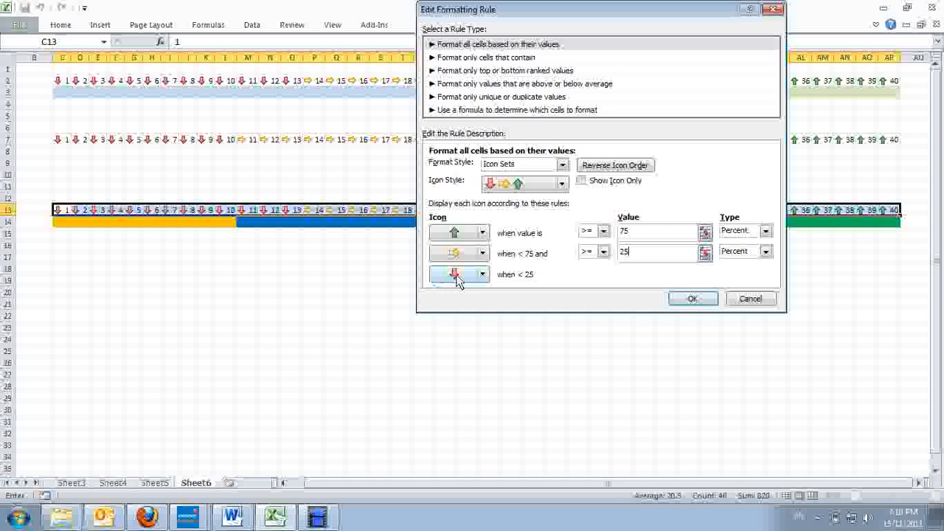
pyautogui.click(692, 298)
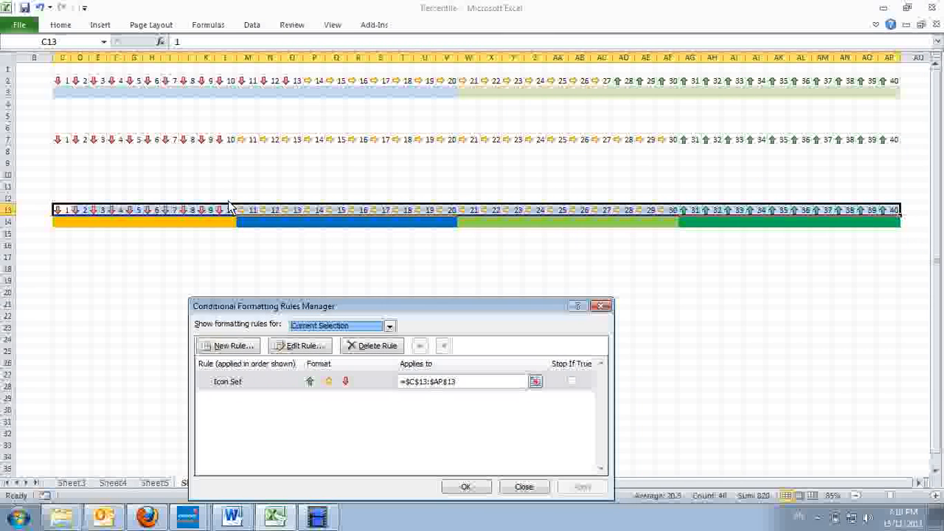
pyautogui.moveTo(236, 212)
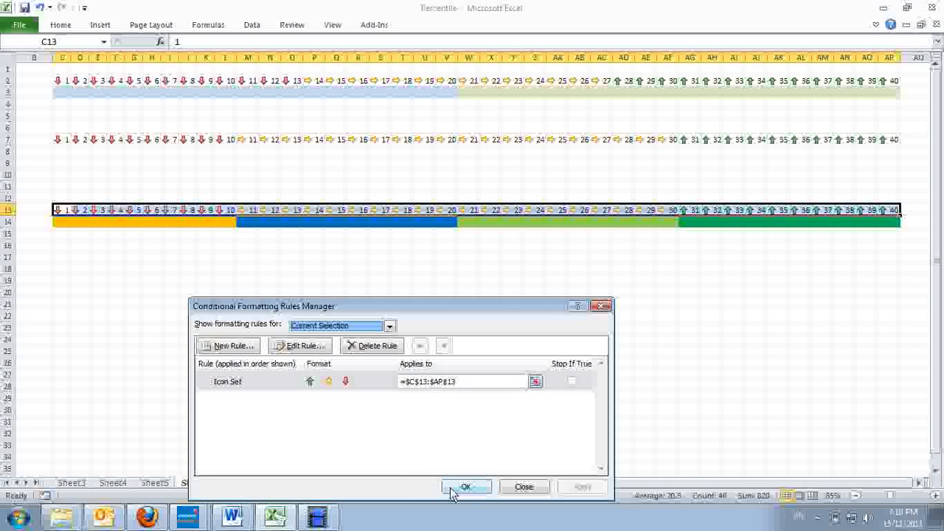
# Confirm the Rules Manager so row 13 arrows reflect the 75/25 thresholds
pyautogui.click(466, 487)
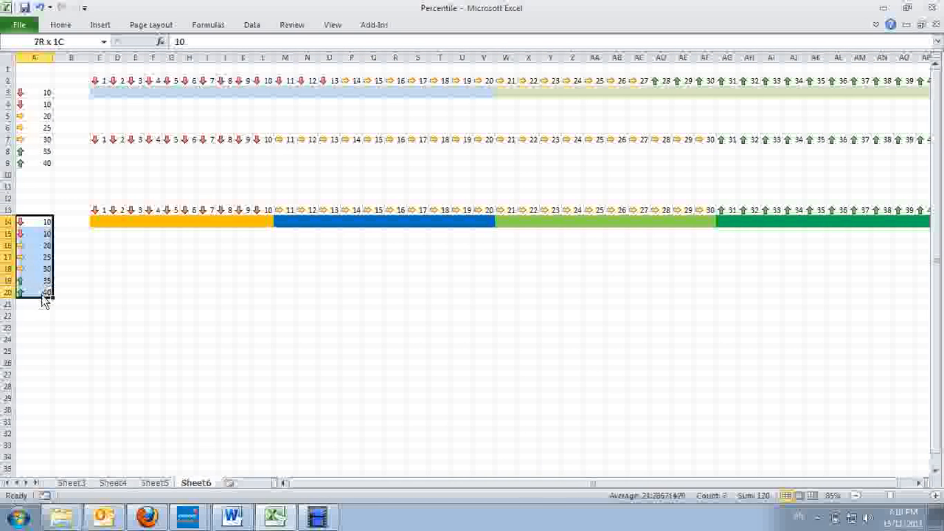
# Preview the 4 Arrows (Colored) icon set on the A14:A20 values
pyautogui.click(59, 23)
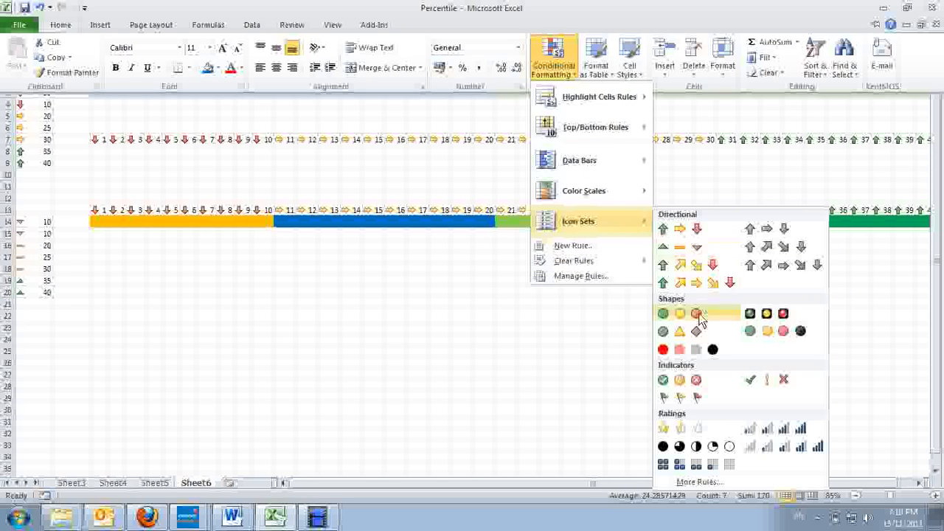
pyautogui.moveTo(696, 313)
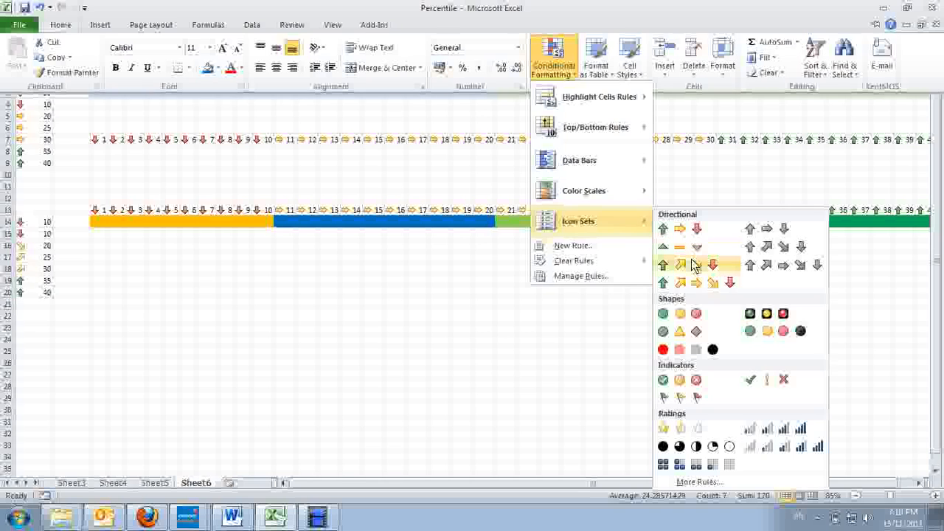
pyautogui.moveTo(696, 265)
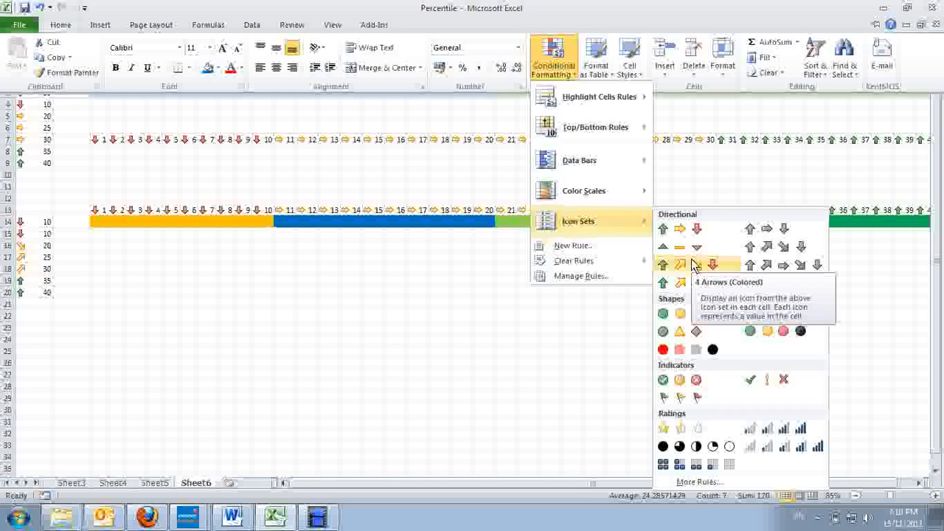